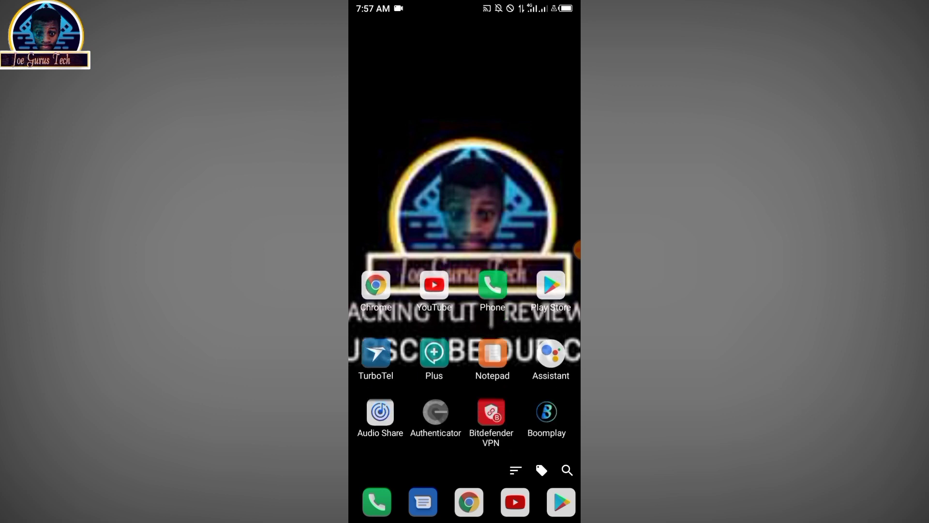
# Scroll down through the channel's uploads about free virtual US phone numbers
pyautogui.scroll(-3)
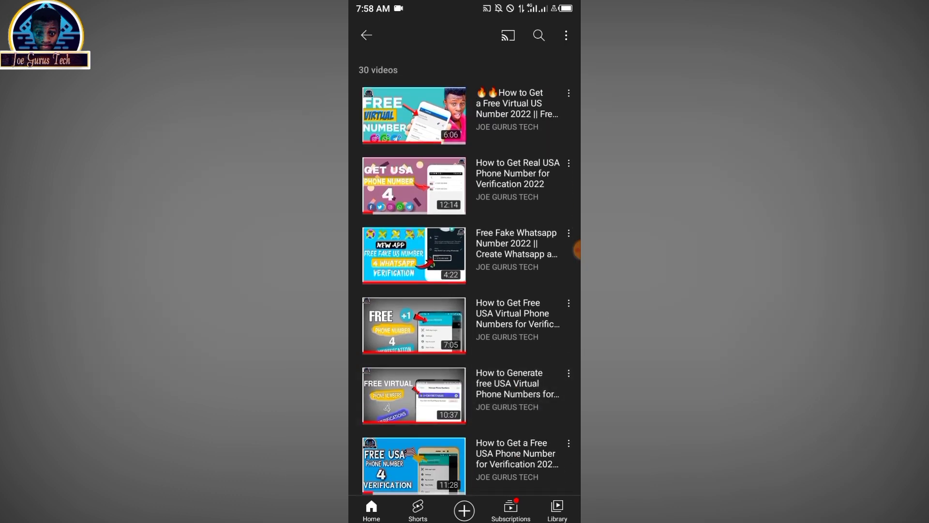
pyautogui.scroll(-3)
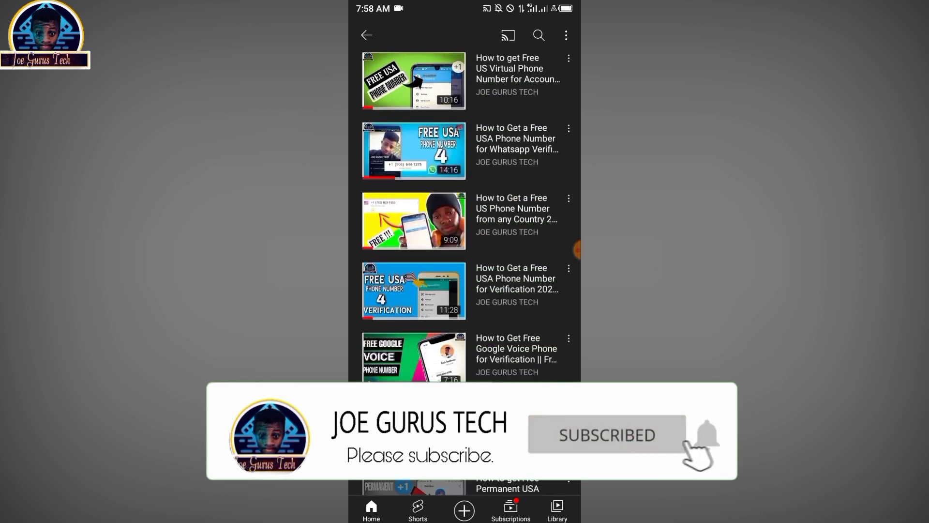
pyautogui.scroll(-3)
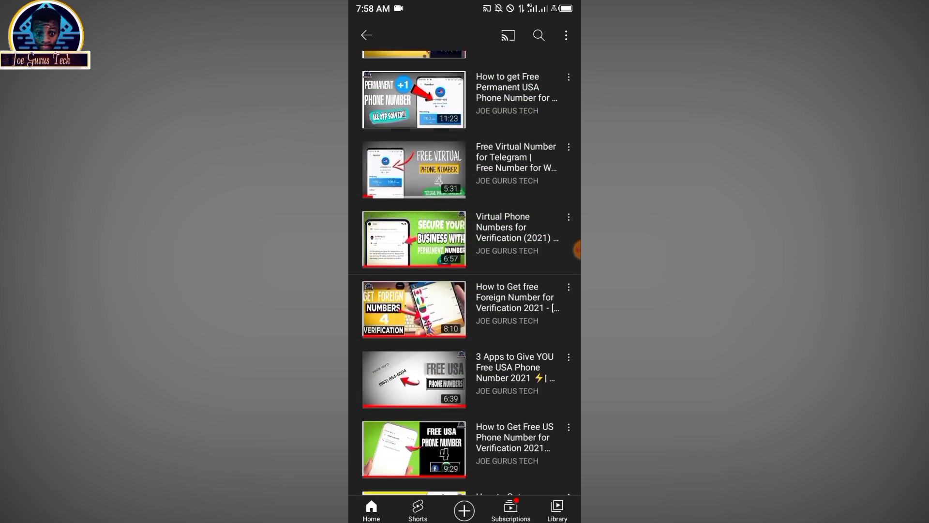
pyautogui.scroll(-3)
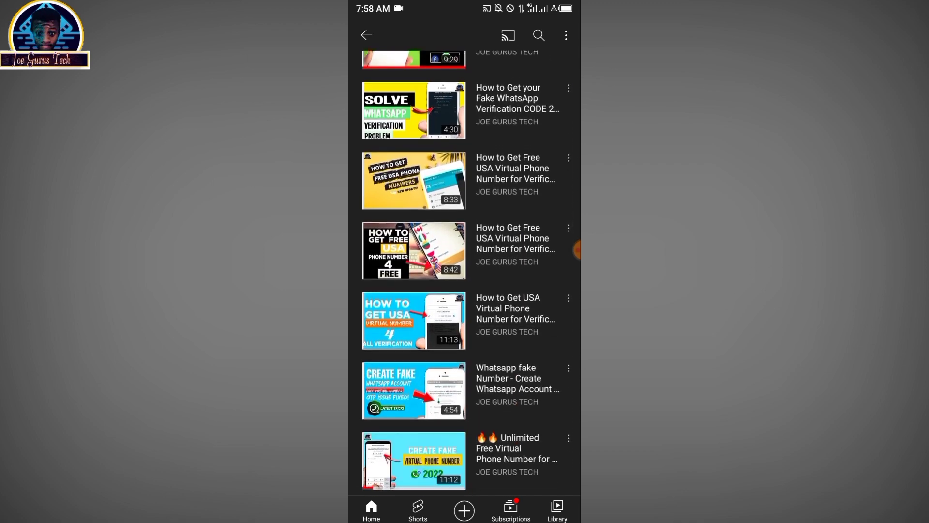
pyautogui.scroll(-3)
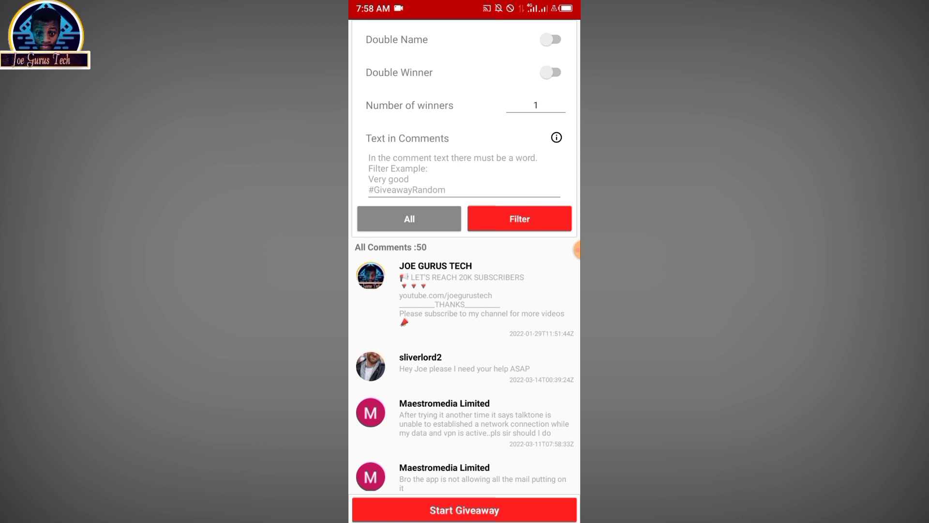
# Review the 50 loaded comments in the giveaway picker, then leave it for the home screen
pyautogui.scroll(-3)
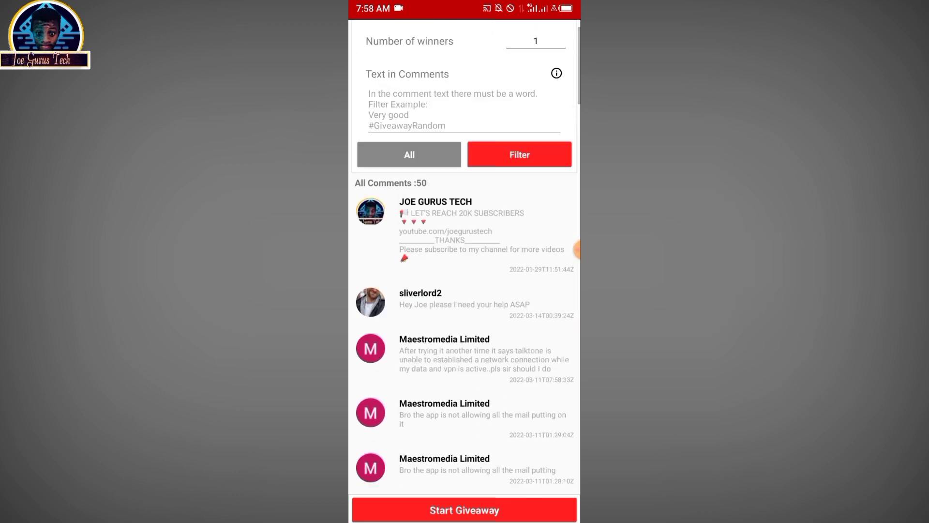
pyautogui.click(463, 510)
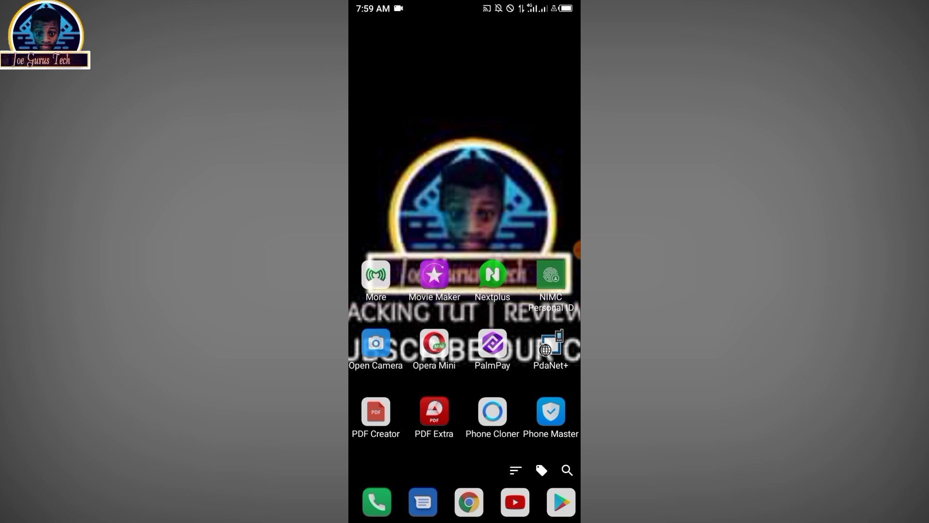
# Search Play Store for 'vpn hub' and launch the installed VPNhub app
pyautogui.click(560, 503)
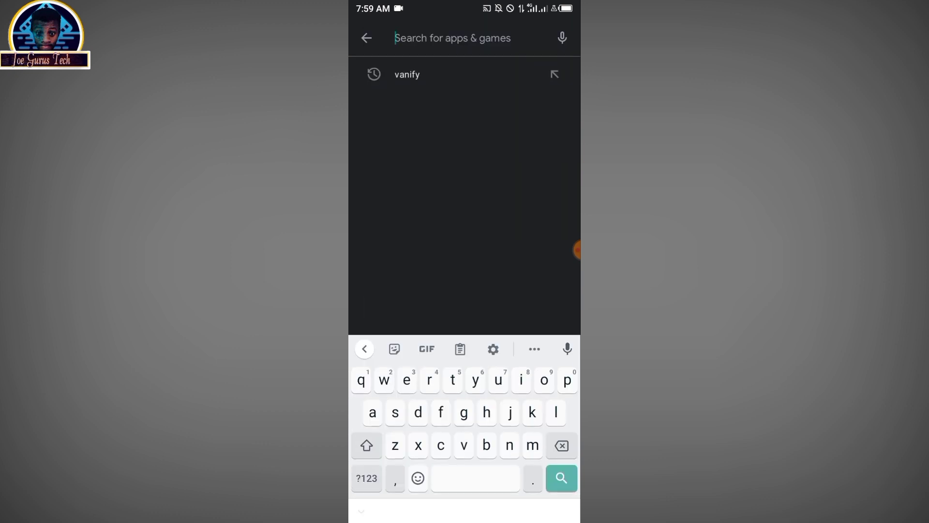
pyautogui.write('vpn')
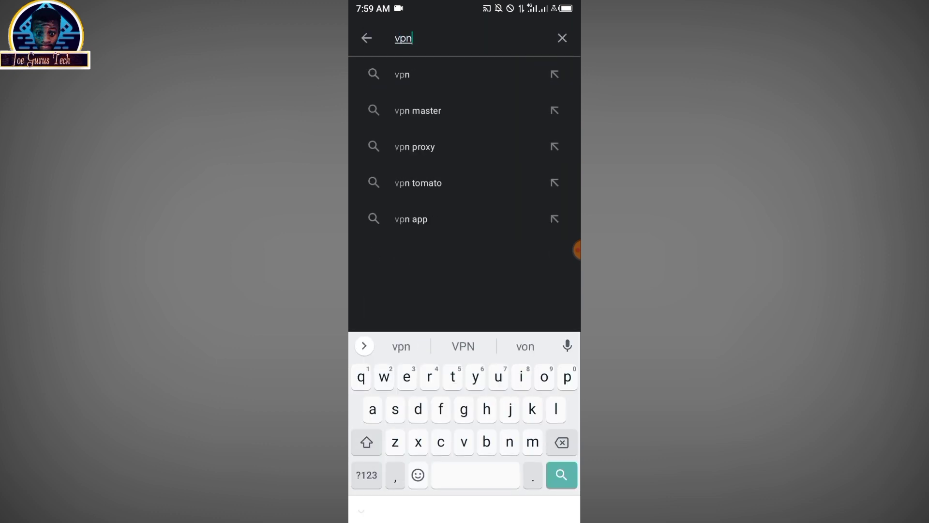
pyautogui.write('hub')
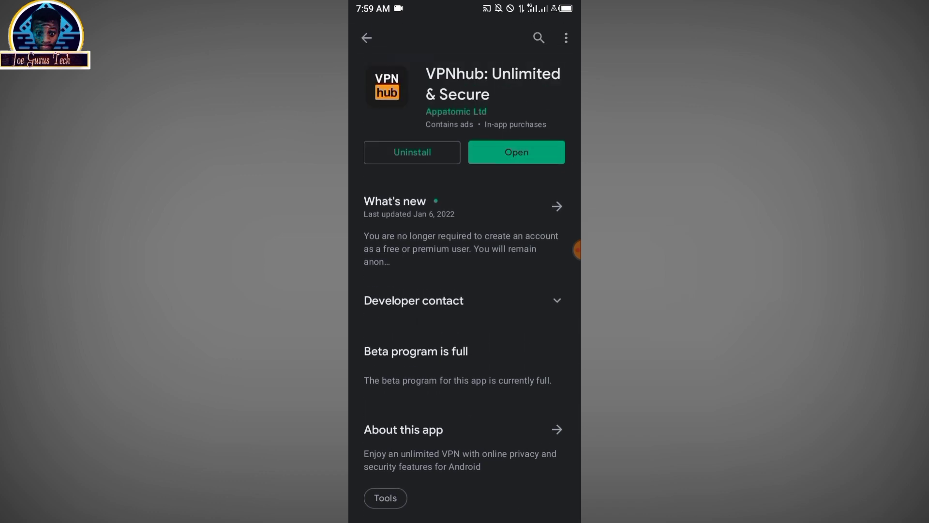
pyautogui.click(515, 152)
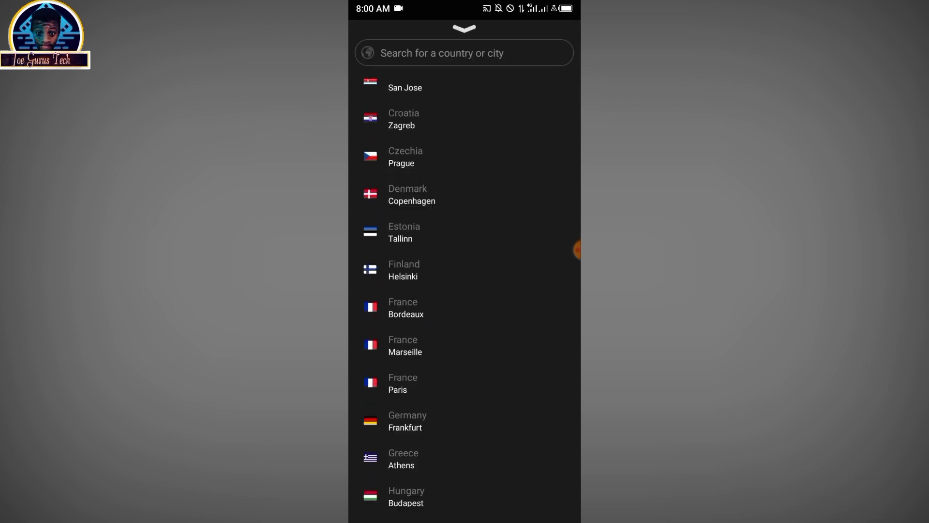
# Scroll the VPNhub location list to United States and connect through a US server
pyautogui.scroll(-3)
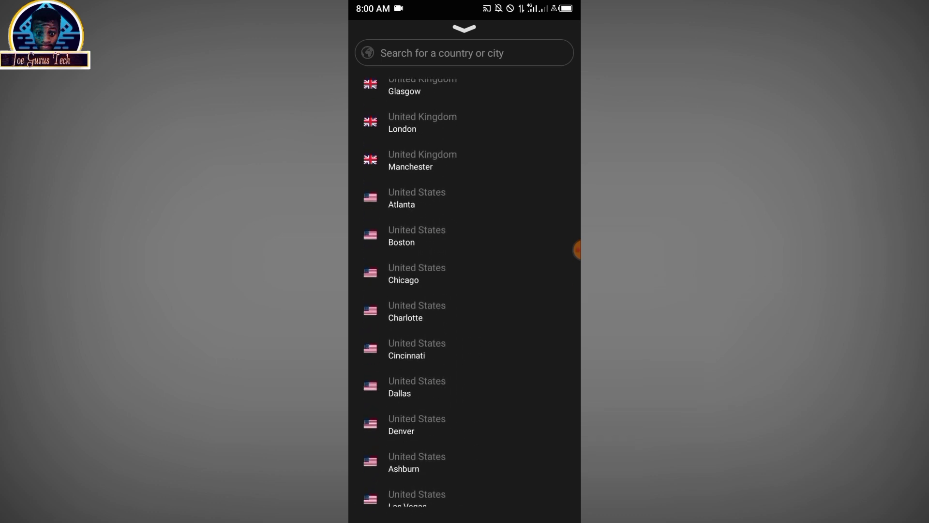
pyautogui.click(416, 198)
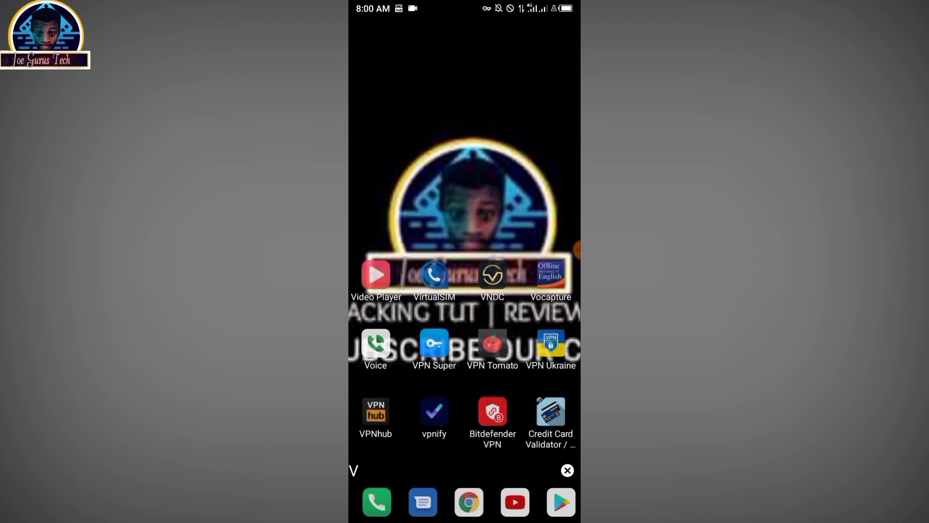
# Launch VirtualSIM and allow it to record audio, access contacts and make phone calls
pyautogui.click(434, 274)
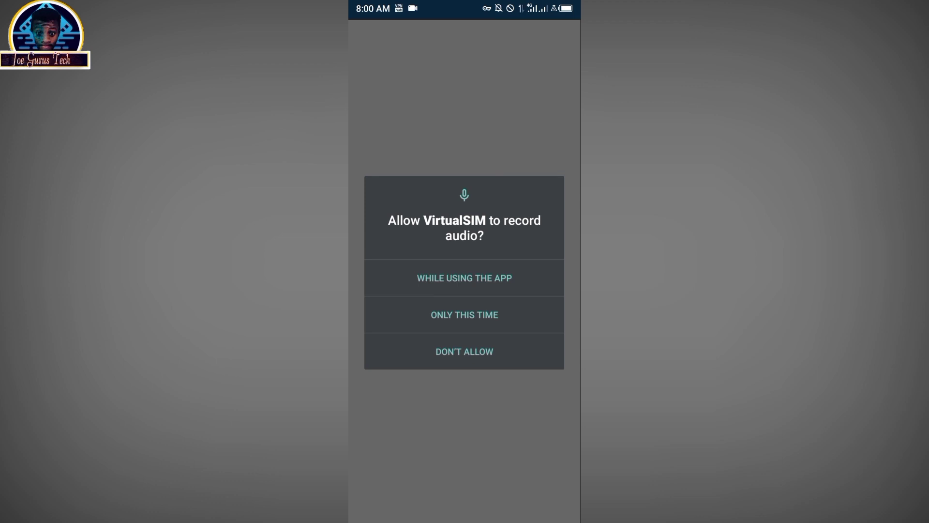
pyautogui.click(464, 278)
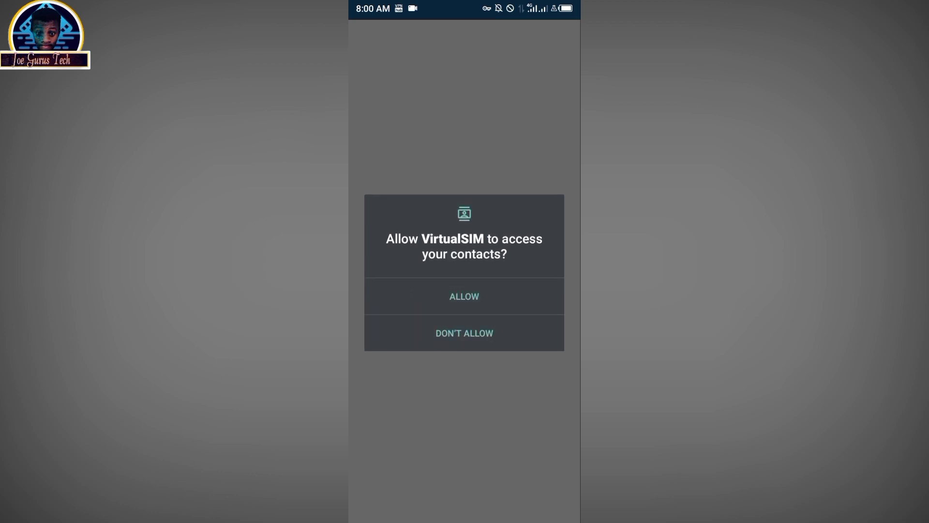
pyautogui.click(464, 296)
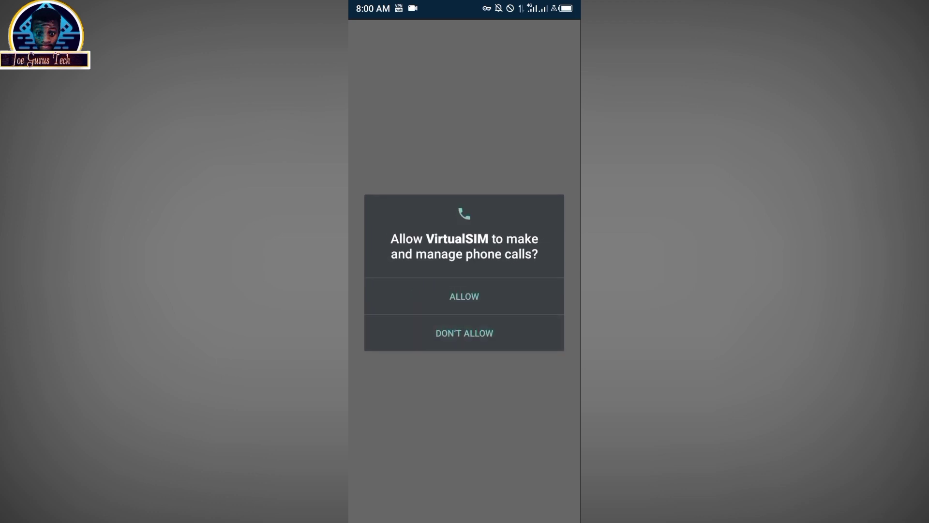
pyautogui.click(463, 296)
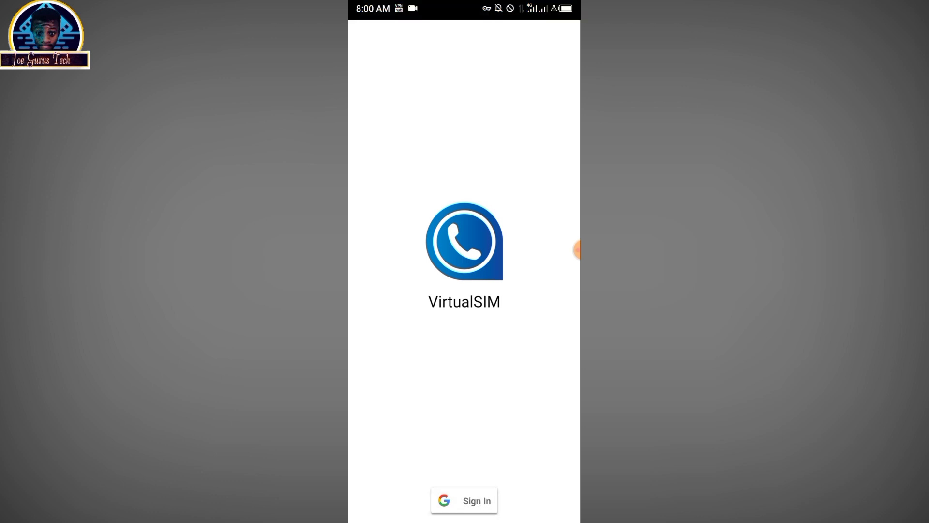
# Sign in to VirtualSIM with a Google account and reach the profile setup form
pyautogui.click(464, 501)
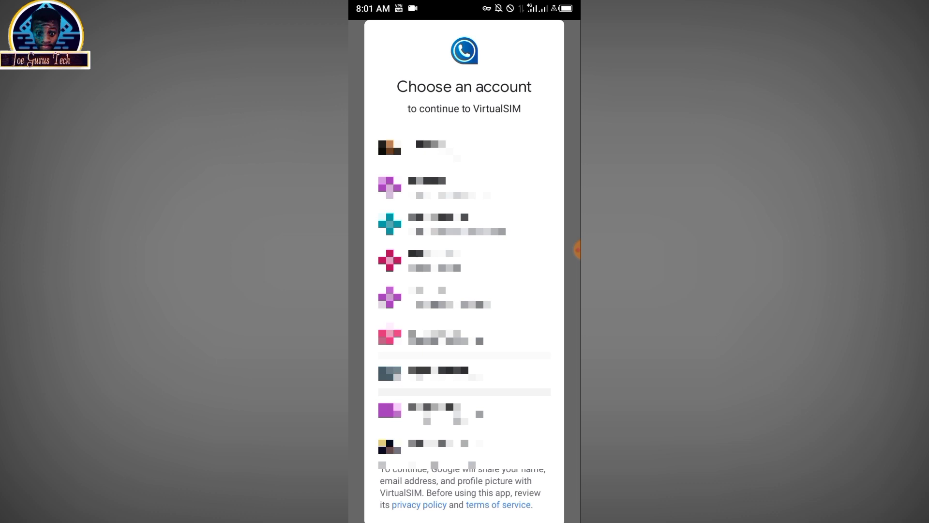
pyautogui.scroll(-3)
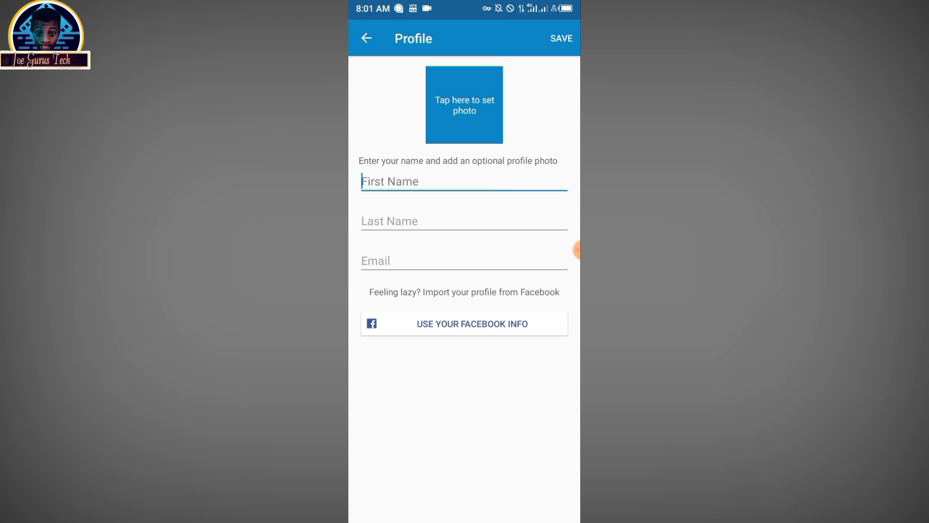
# Fill the profile with first name 'Dufyfhg', last name 'Tyfhg' and a gmail email address
pyautogui.write('Dufyfhg')
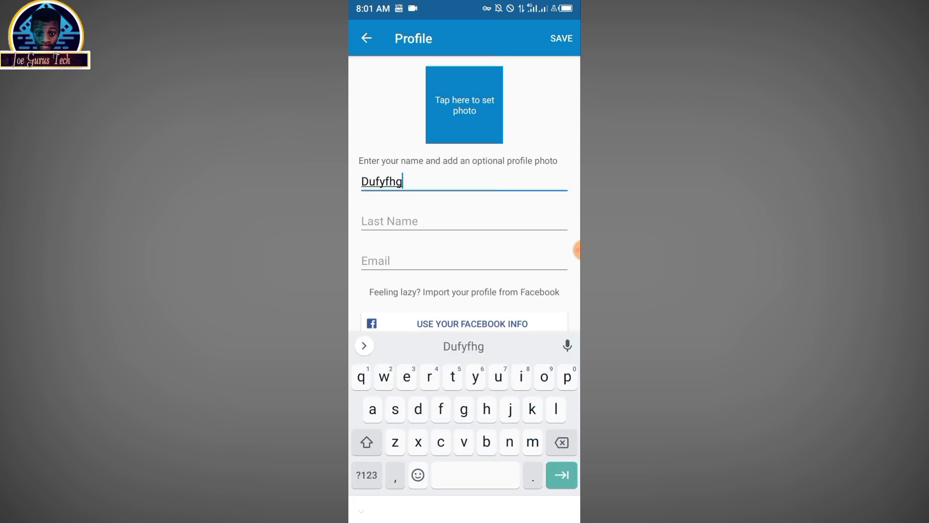
pyautogui.write('Tyfhggcc')
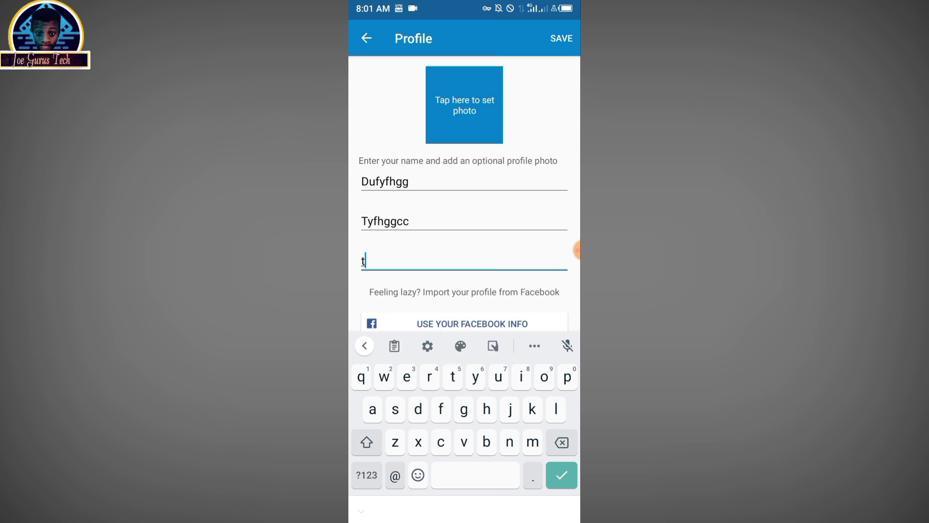
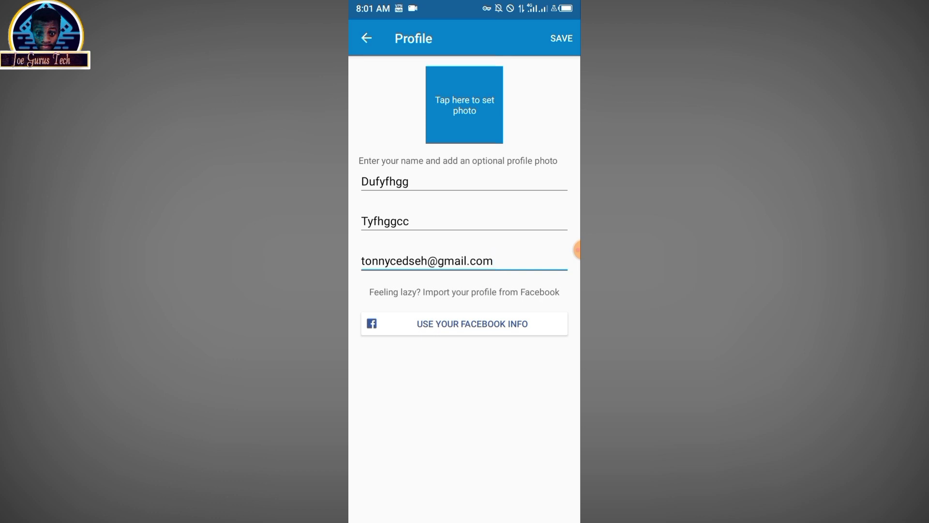
# Save the profile, answer the contacts request, and view the Contacts and Messages tabs
pyautogui.click(560, 38)
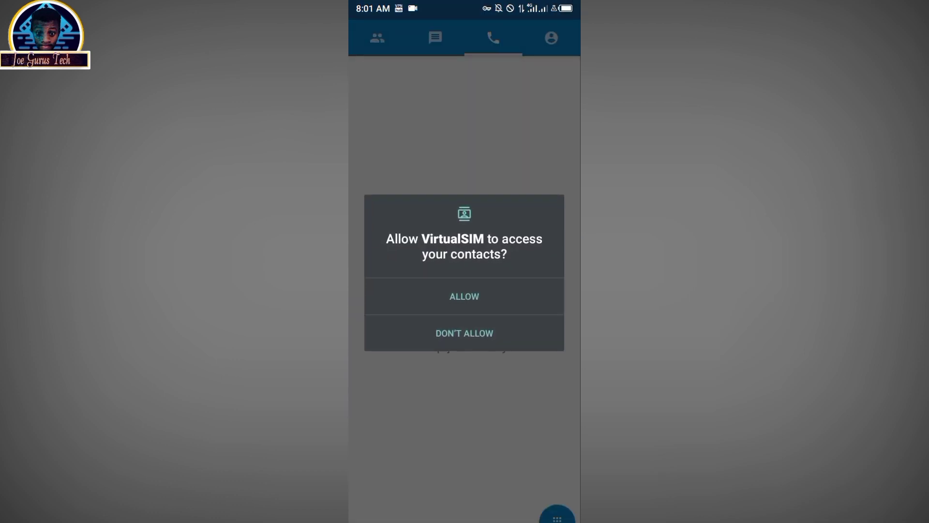
pyautogui.click(464, 296)
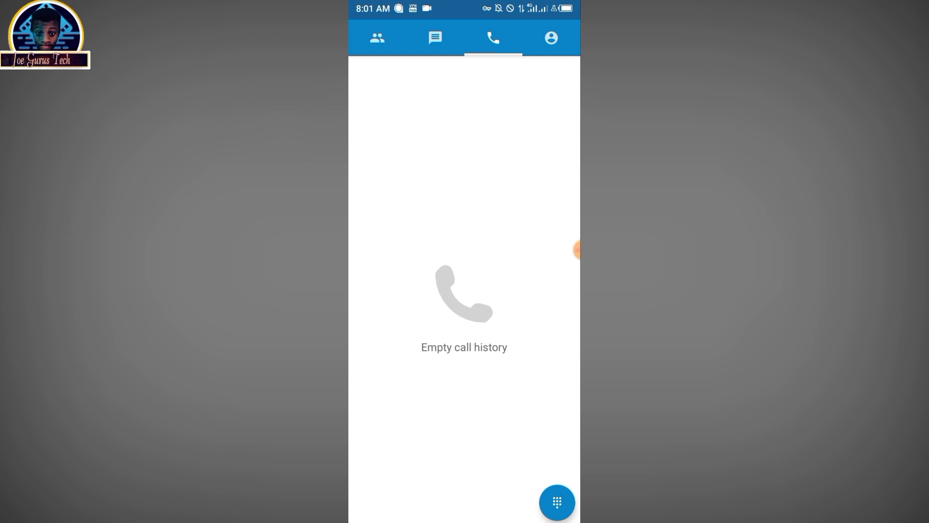
pyautogui.click(377, 37)
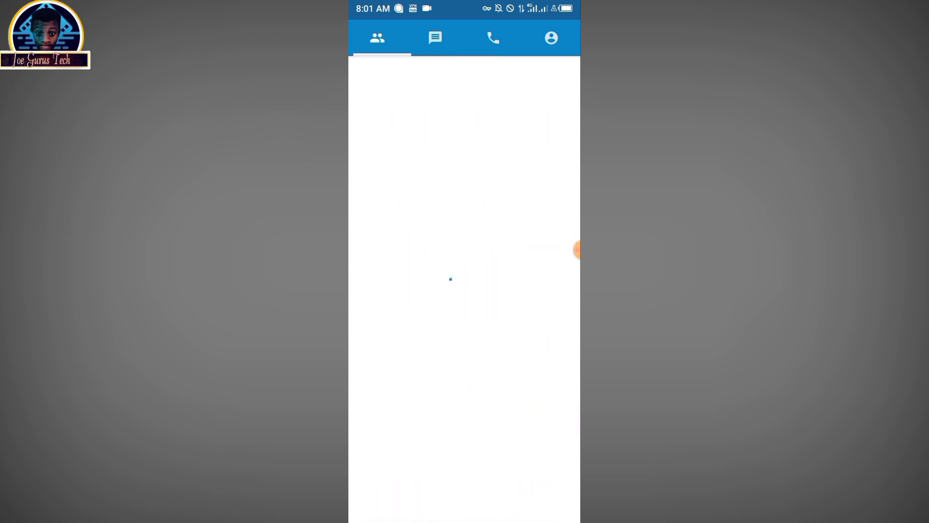
pyautogui.click(434, 38)
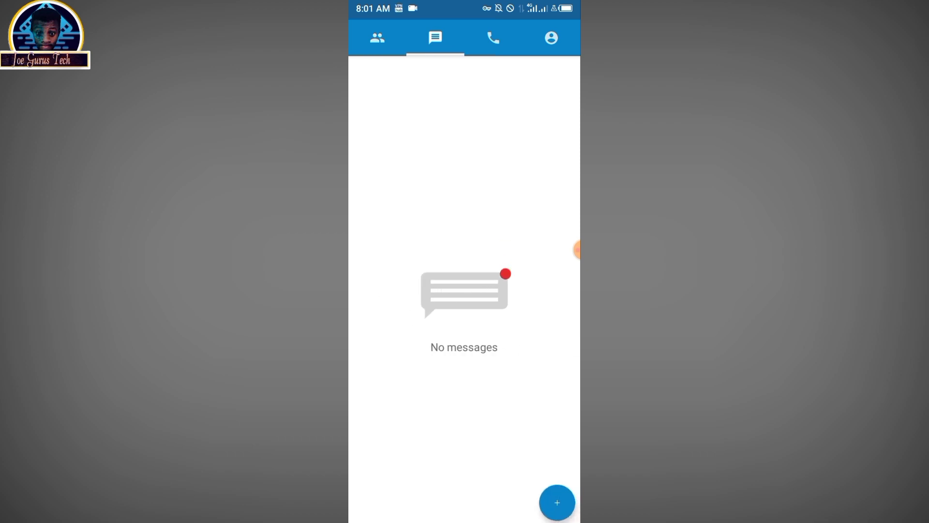
# View the account page with My Phone Numbers showing one available number
pyautogui.click(550, 38)
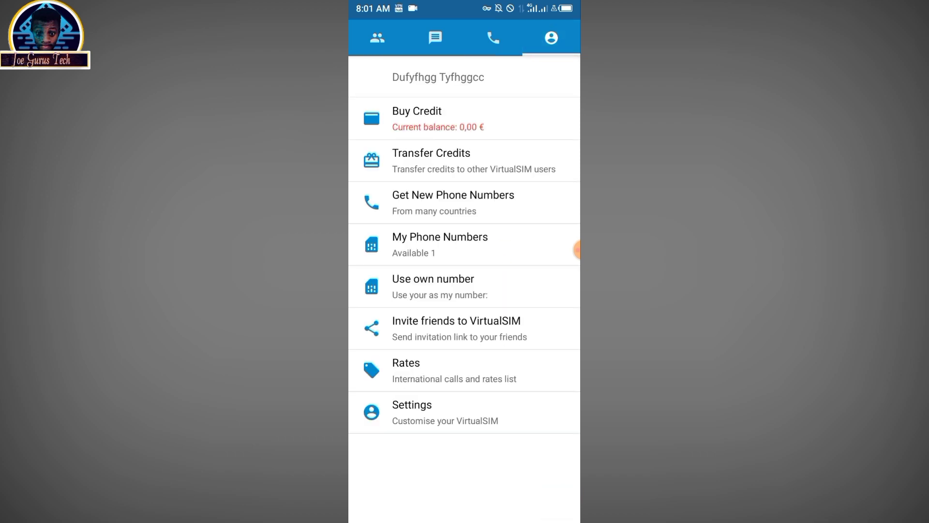
pyautogui.click(464, 244)
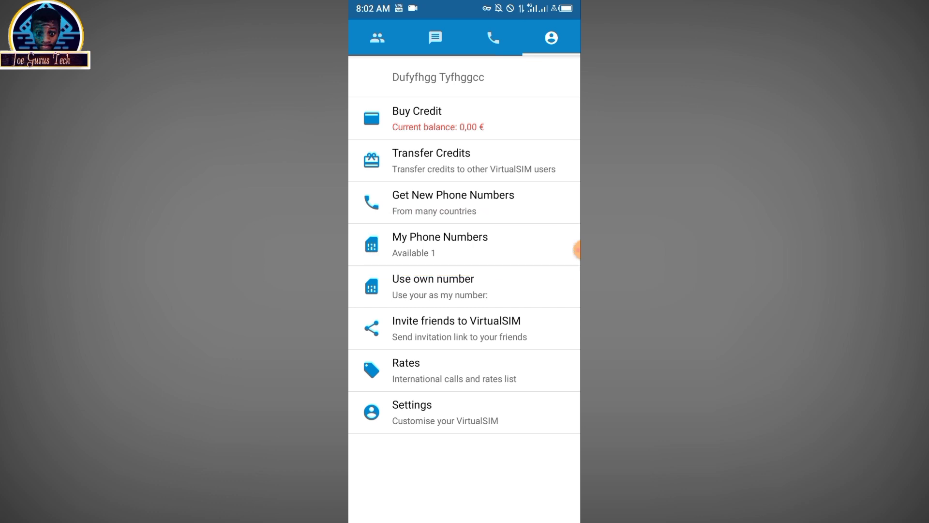
pyautogui.click(440, 244)
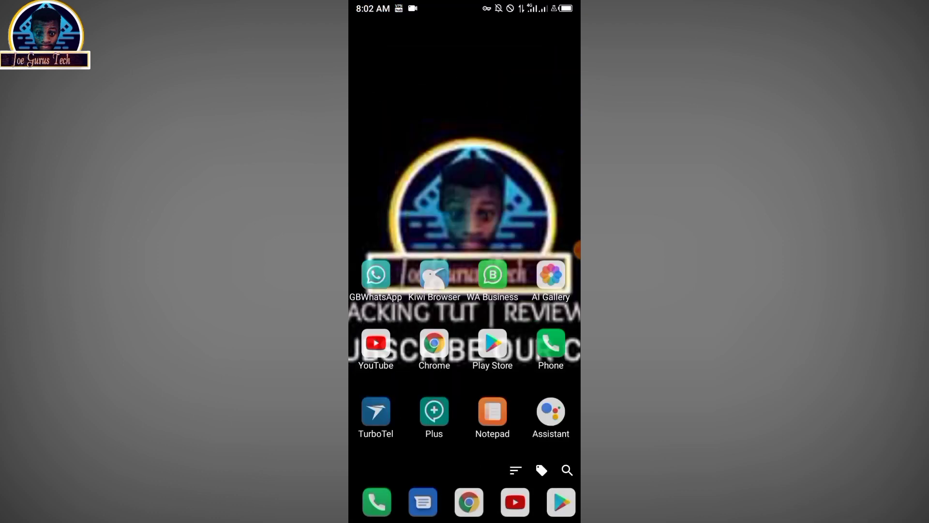
pyautogui.click(375, 274)
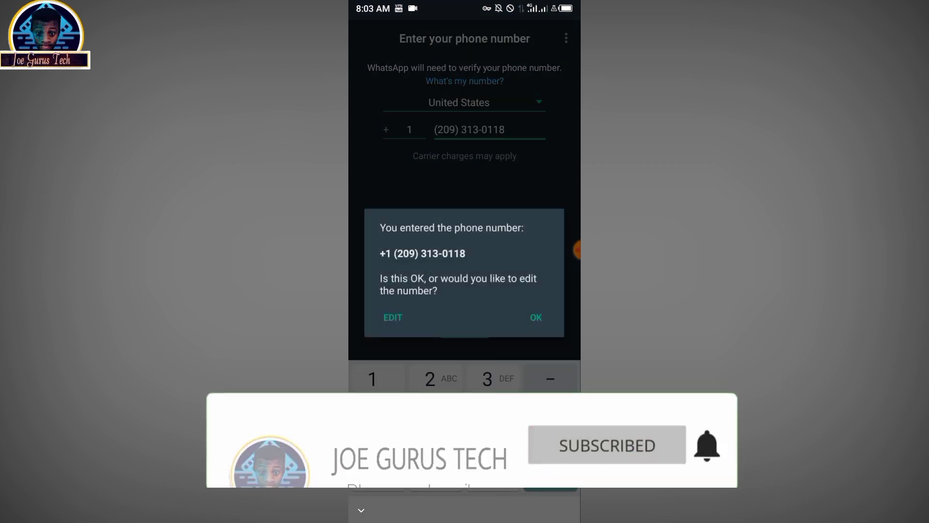
pyautogui.click(535, 317)
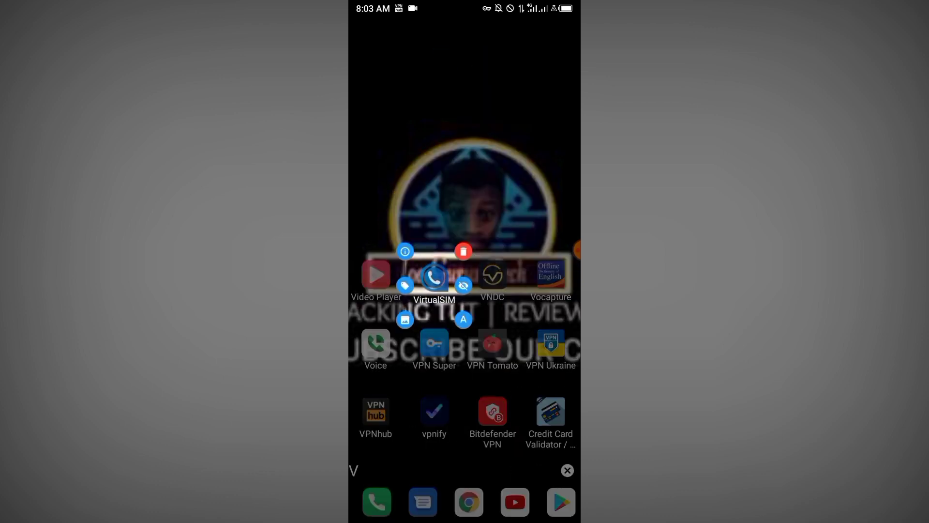
# Review VirtualSIM's App info page in Android Settings before returning to WhatsApp
pyautogui.click(406, 252)
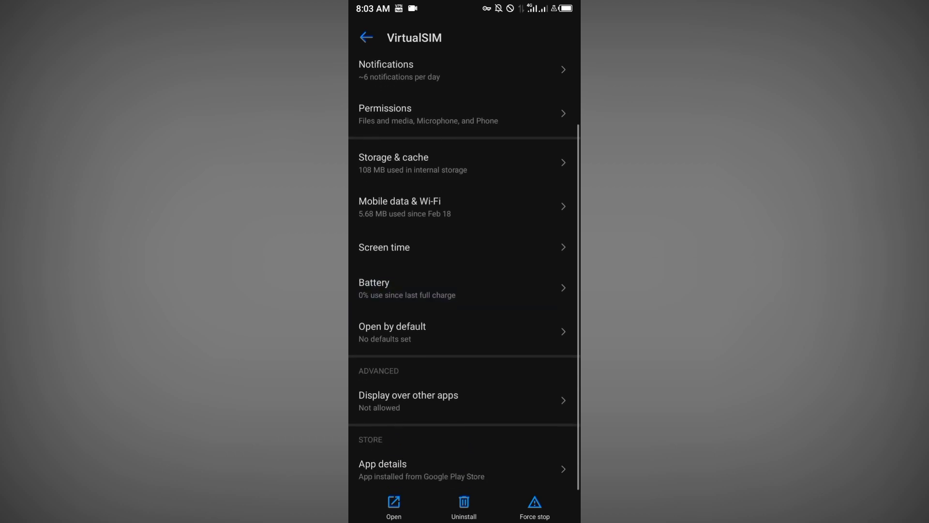
pyautogui.scroll(-3)
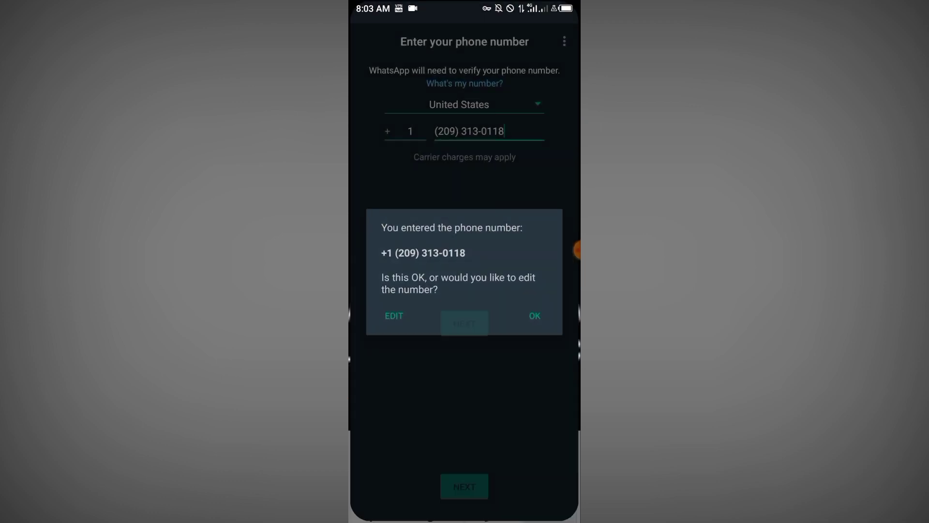
# Confirm the US number in WhatsApp and acknowledge the failed-SMS retry-in-one-hour notice
pyautogui.click(532, 316)
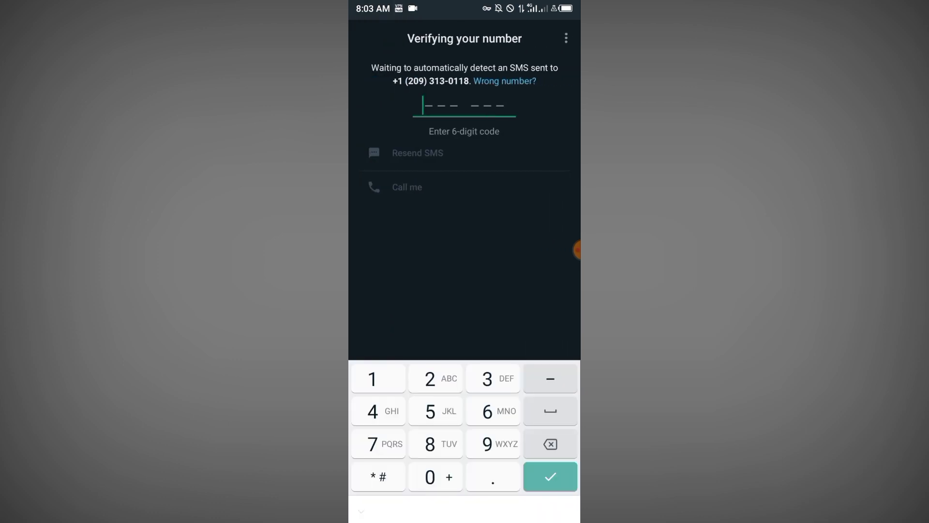
pyautogui.click(417, 152)
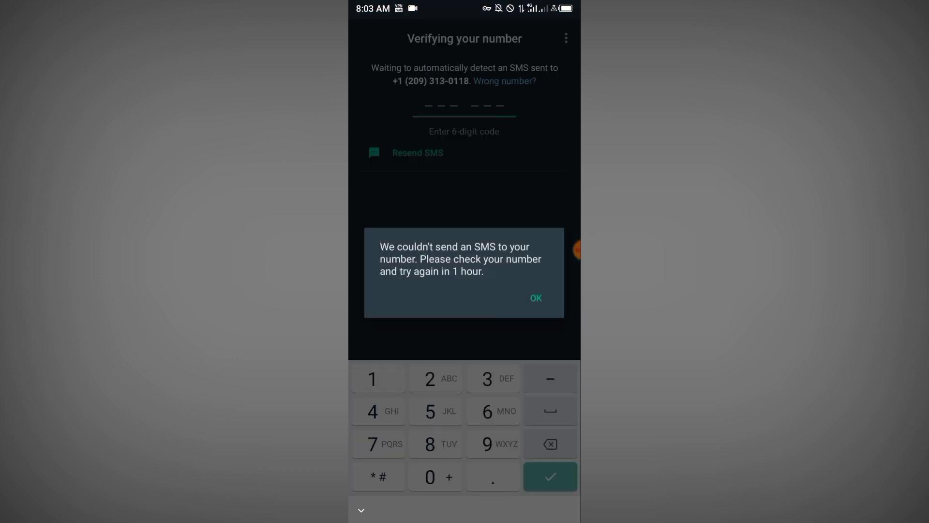
pyautogui.click(536, 297)
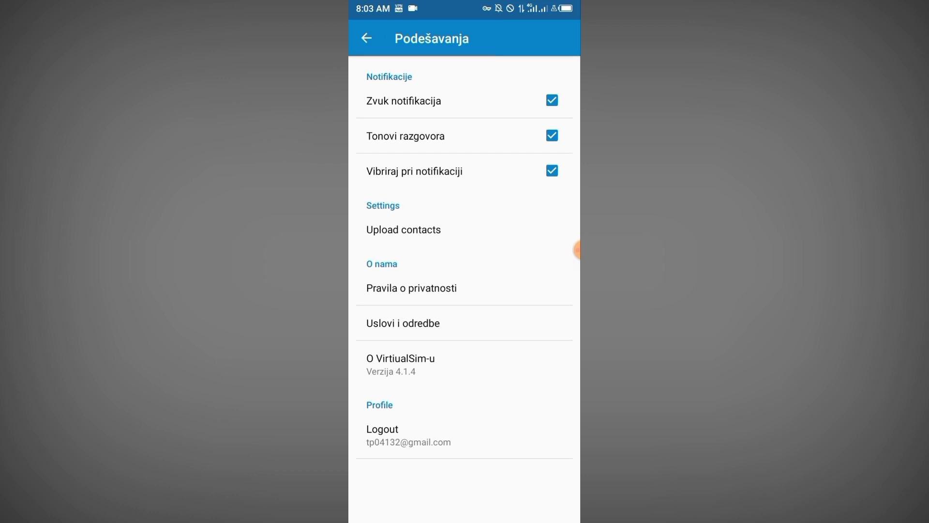
pyautogui.click(366, 38)
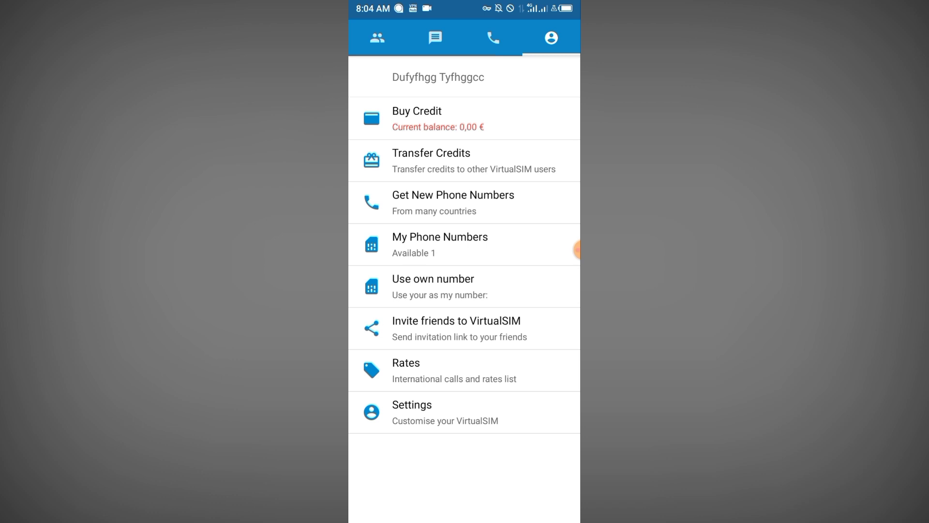
pyautogui.click(440, 244)
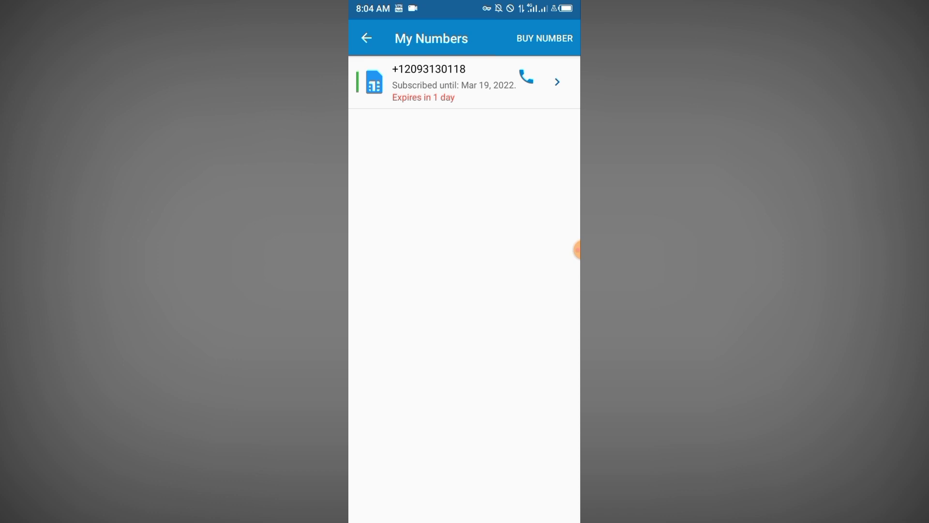
pyautogui.press('home')
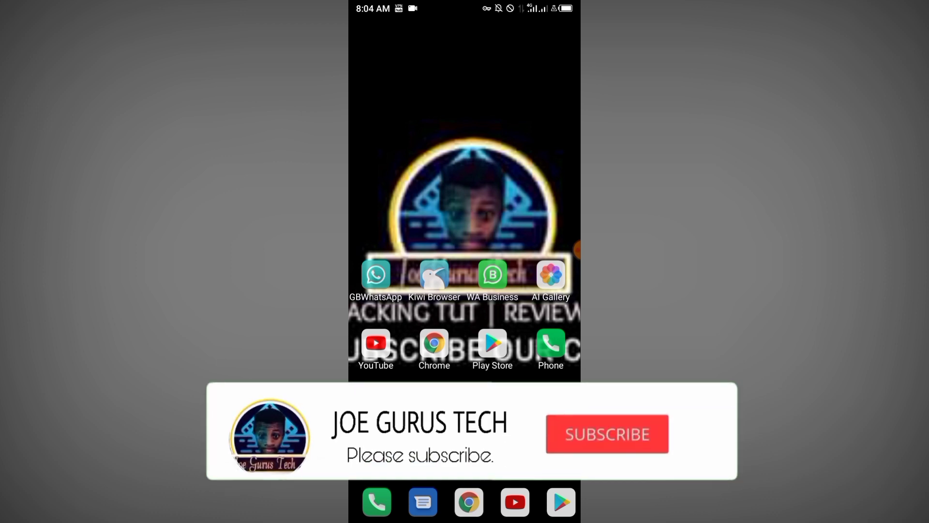
pyautogui.click(606, 434)
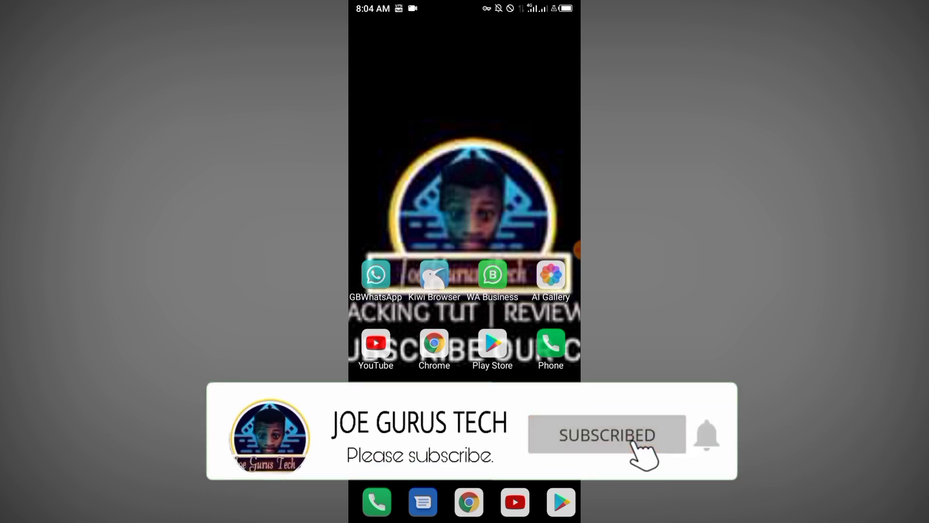